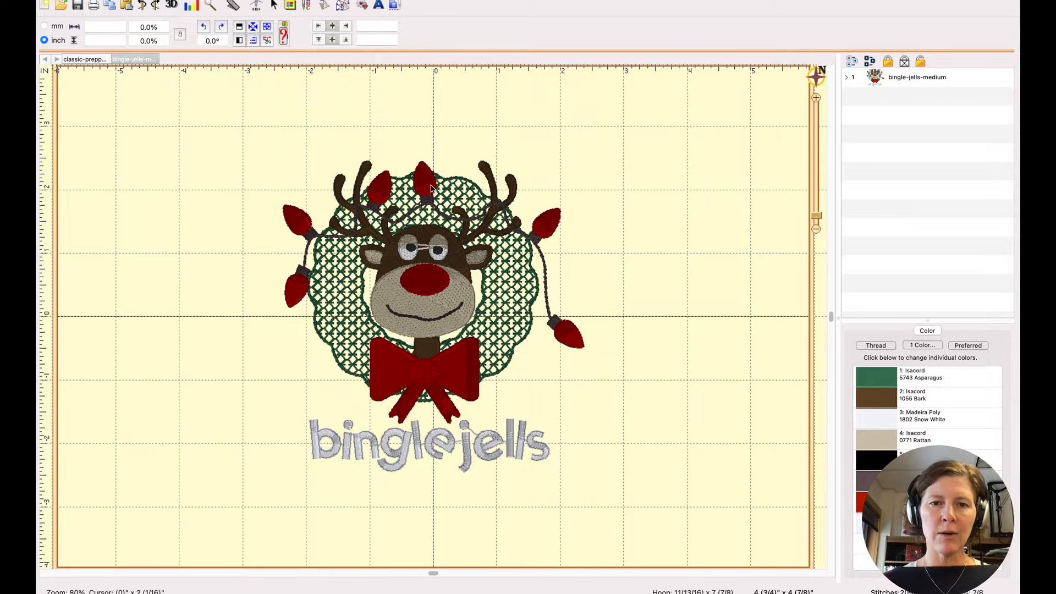
{"action": "mouse_move", "coordinate": [283, 323]}
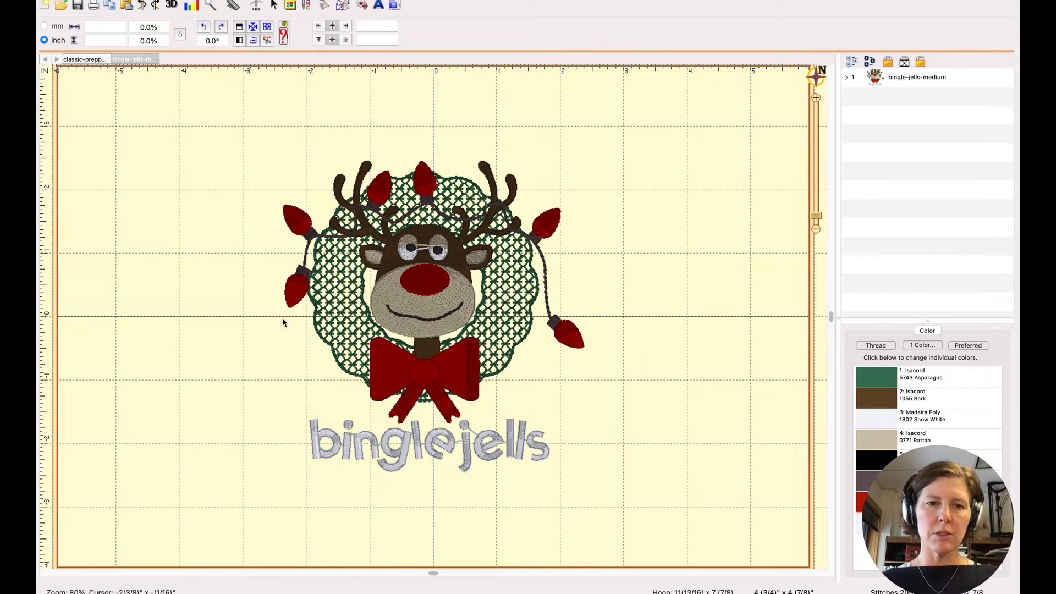
{"action": "mouse_move", "coordinate": [443, 211]}
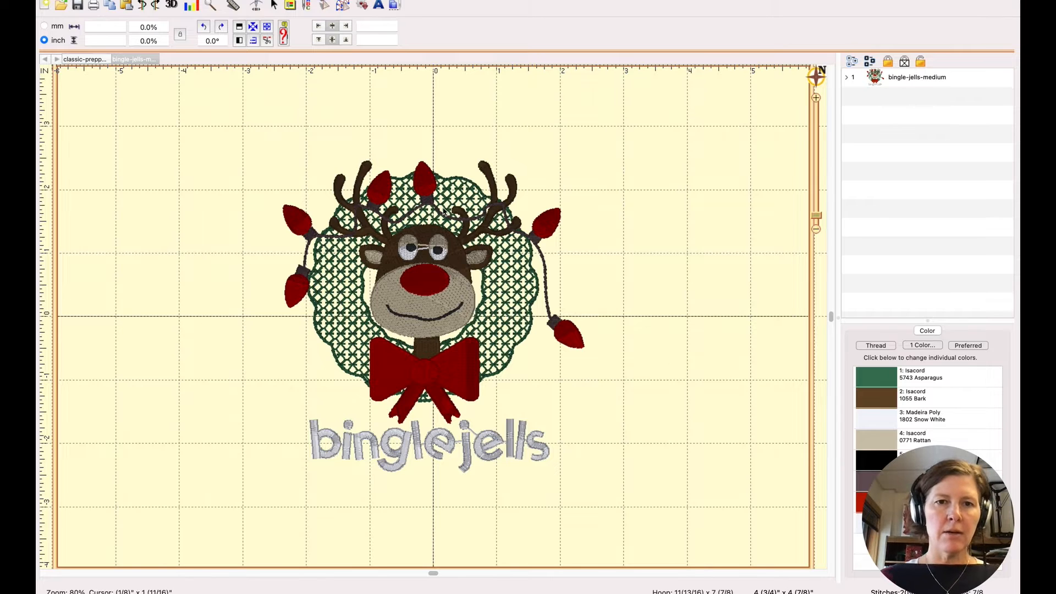
Step: Select the whole reindeer design so its 4 3/4 by 4 7/8 inch size shows
{"action": "left_click", "coordinate": [431, 270]}
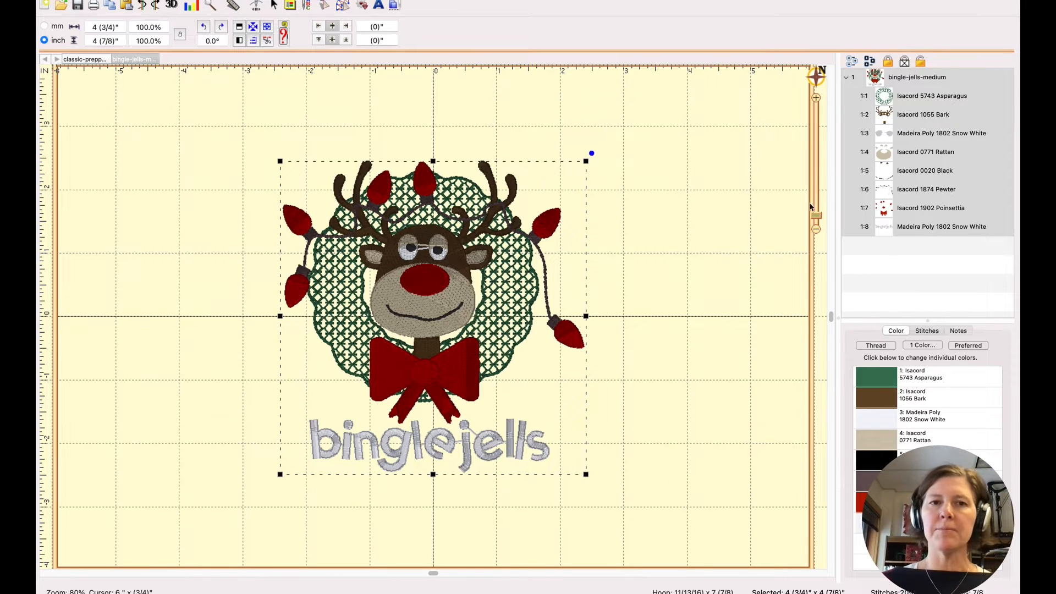
{"action": "mouse_move", "coordinate": [714, 244]}
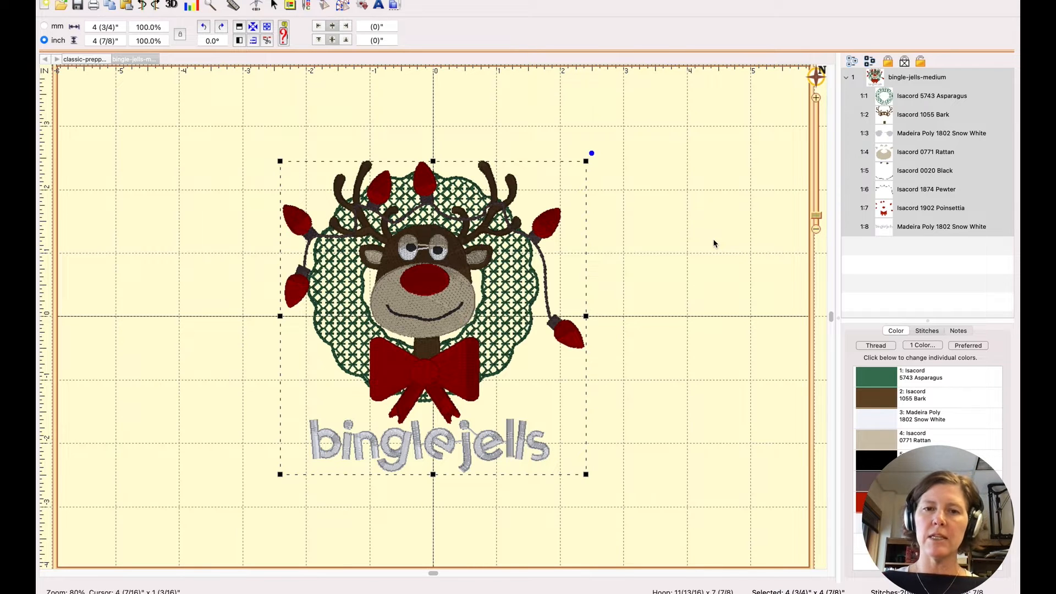
{"action": "mouse_move", "coordinate": [644, 135]}
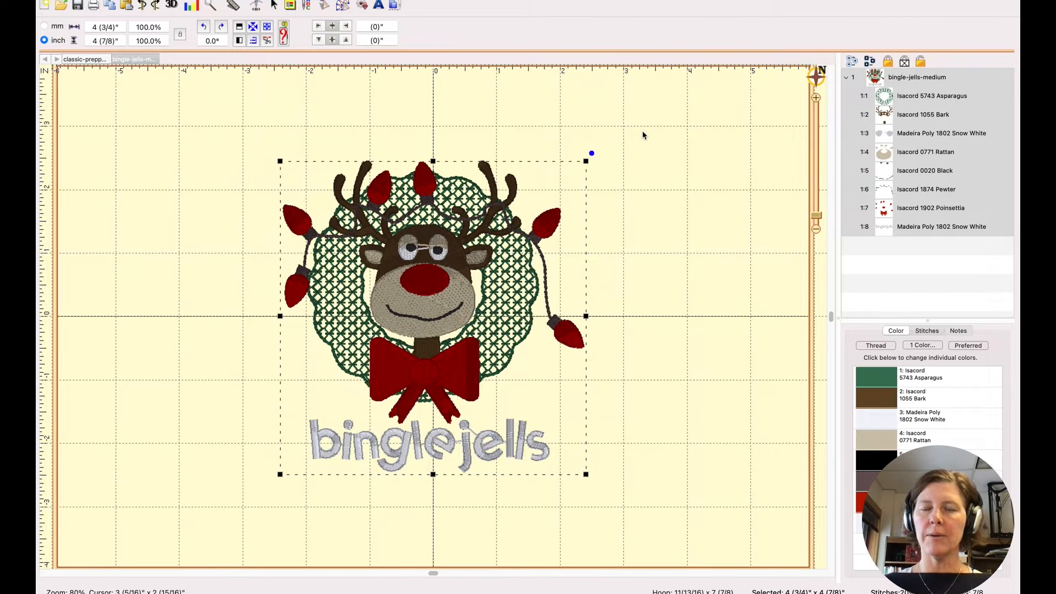
{"action": "mouse_move", "coordinate": [197, 164]}
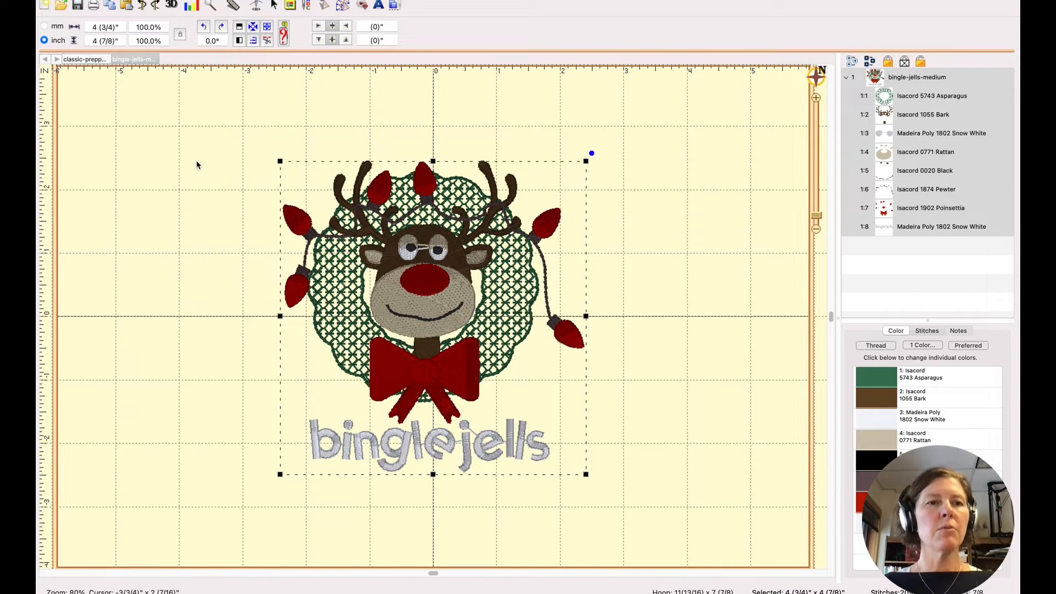
Step: Start printing the reindeer design from the File menu, showing a two-page print preview
{"action": "left_click", "coordinate": [196, 164]}
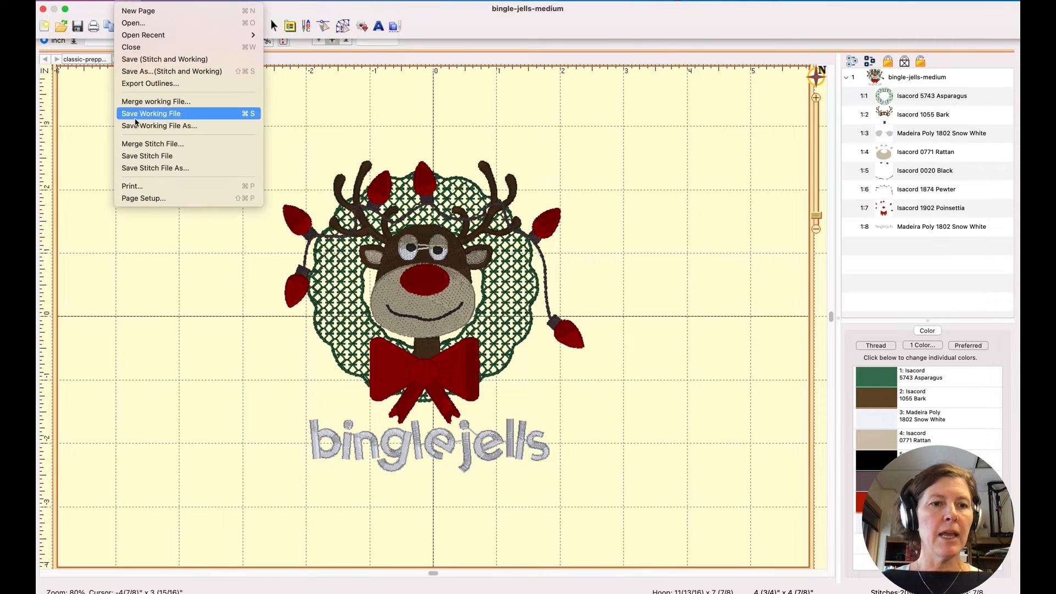
{"action": "left_click", "coordinate": [131, 186]}
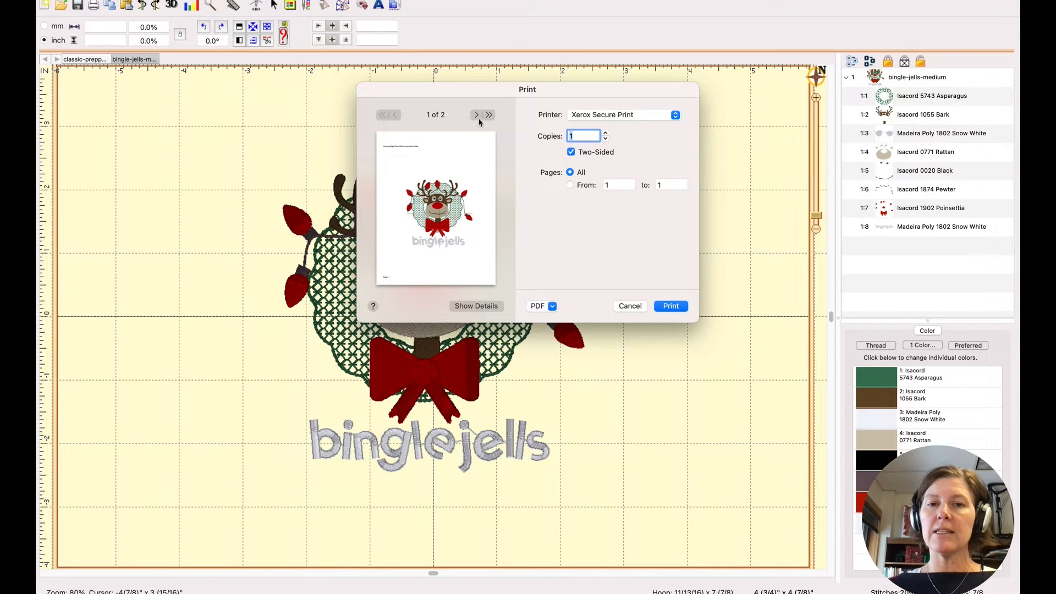
Step: Preview the thread-list second page and show the PDF output choices
{"action": "left_click", "coordinate": [476, 115]}
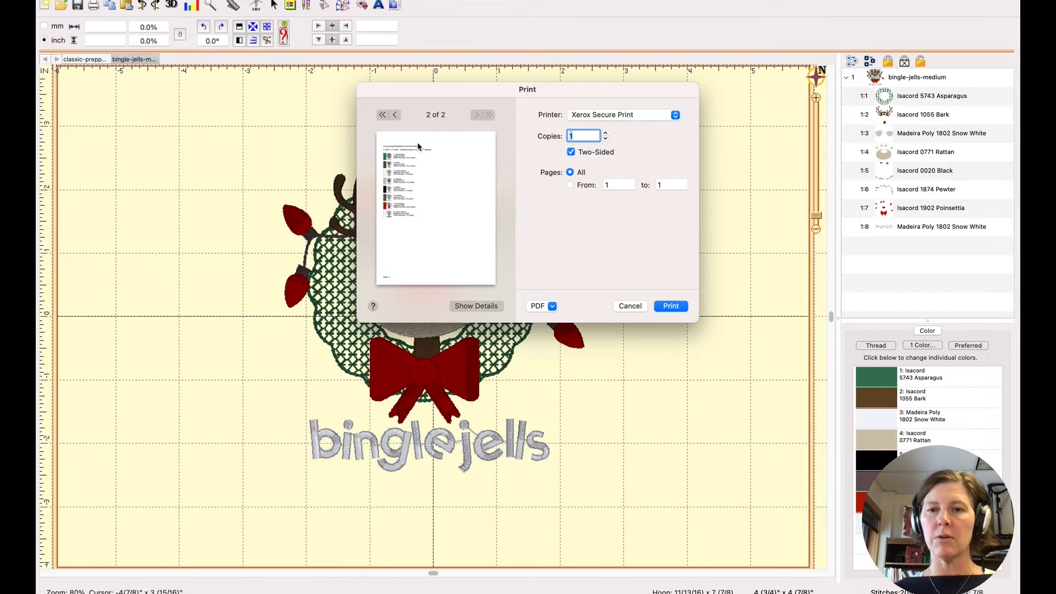
{"action": "mouse_move", "coordinate": [473, 189]}
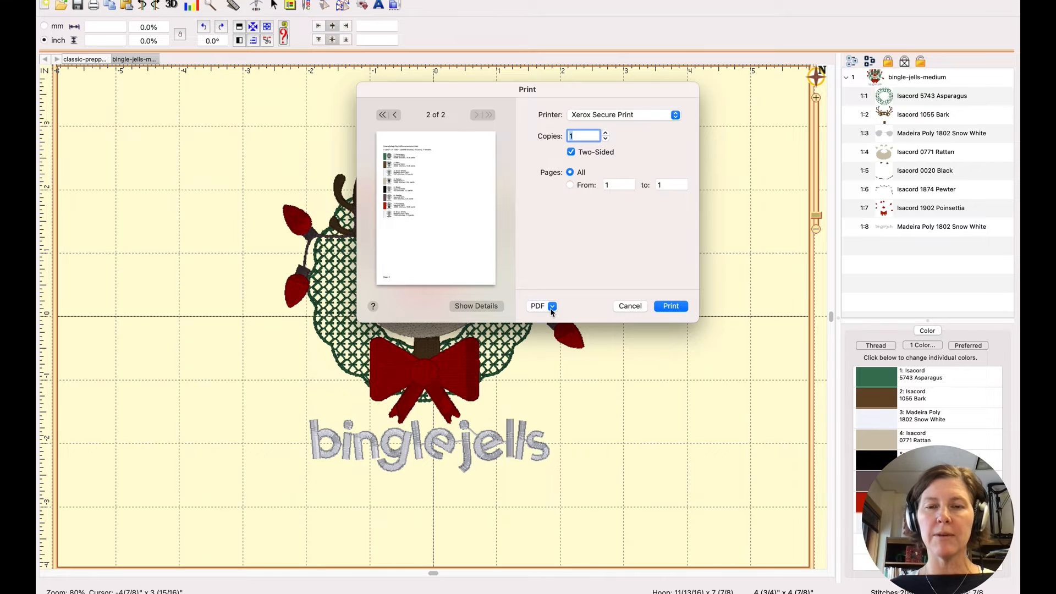
{"action": "left_click", "coordinate": [542, 305]}
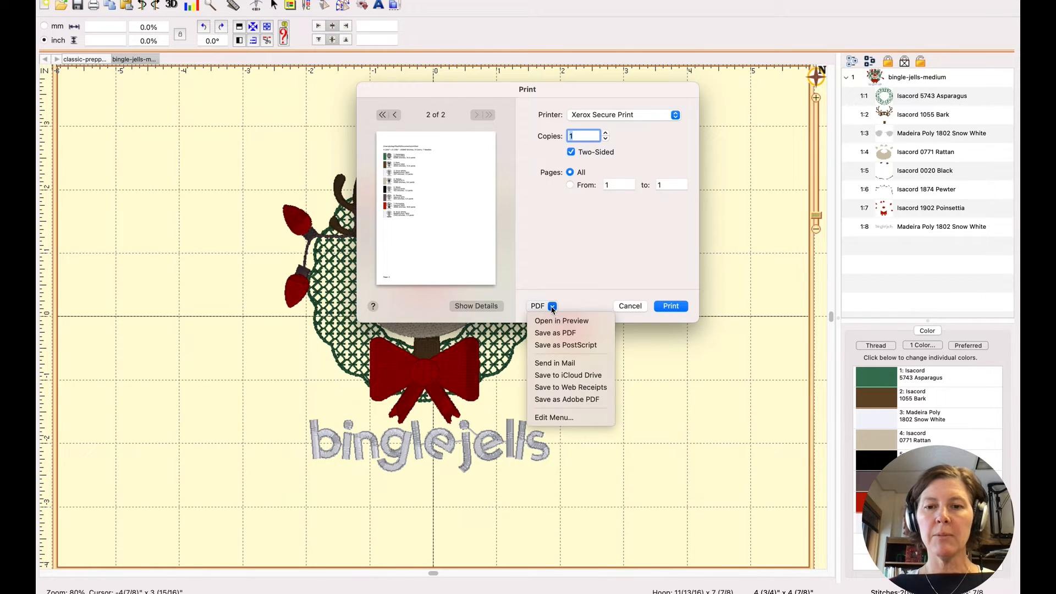
{"action": "mouse_move", "coordinate": [554, 332]}
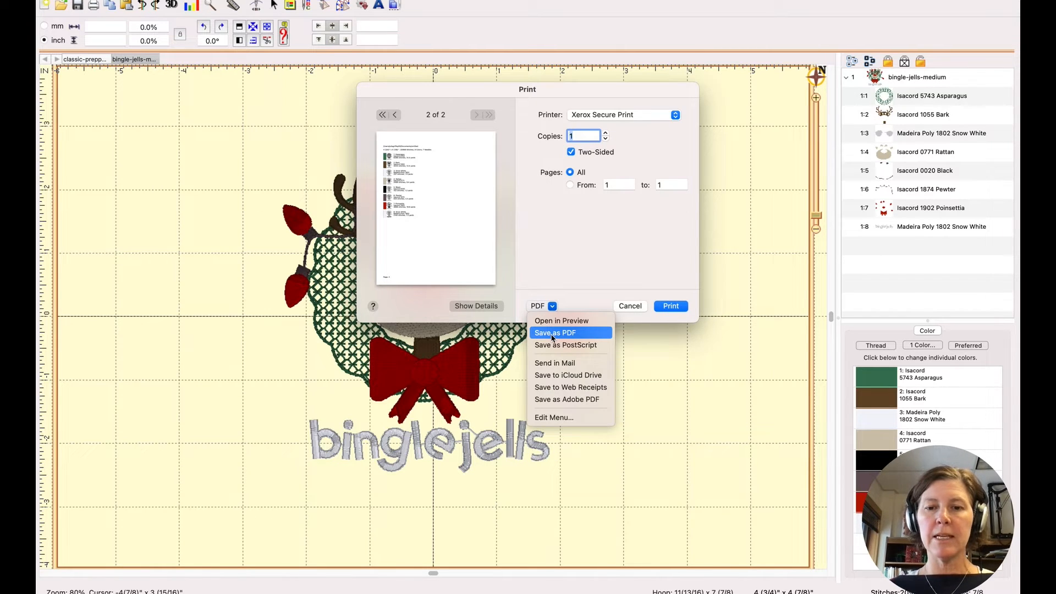
Step: Save the printout as bingle-jells-print.pdf in the Downloads folder
{"action": "left_click", "coordinate": [555, 332]}
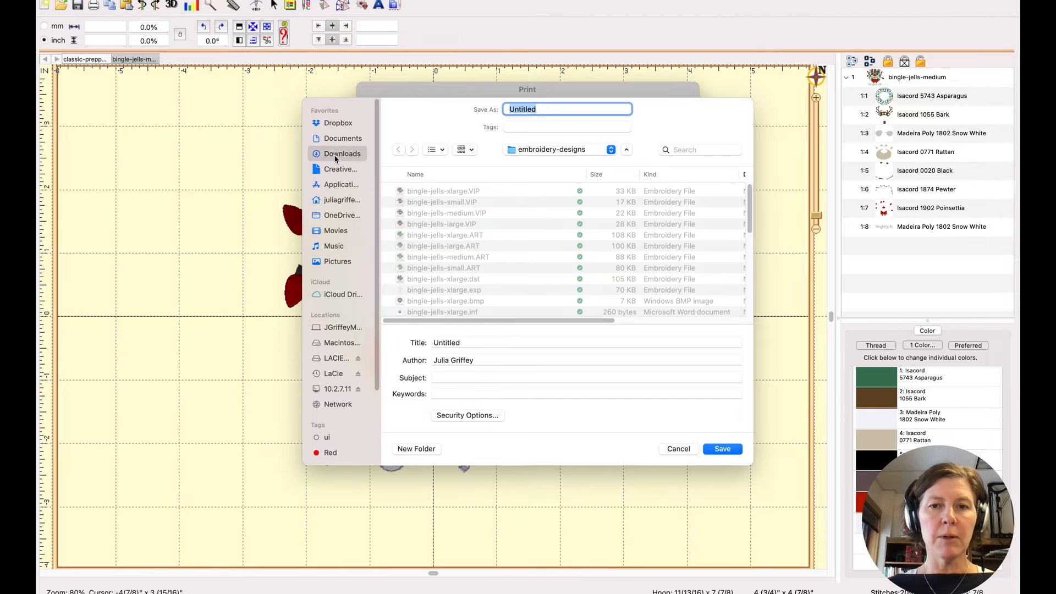
{"action": "left_click", "coordinate": [341, 153]}
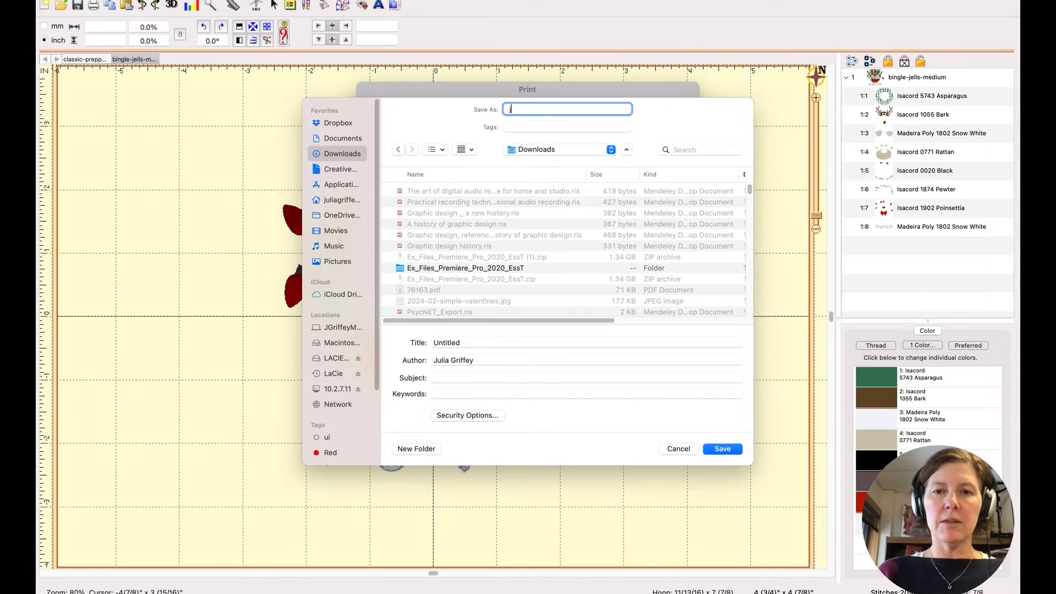
{"action": "type", "text": "bingle"}
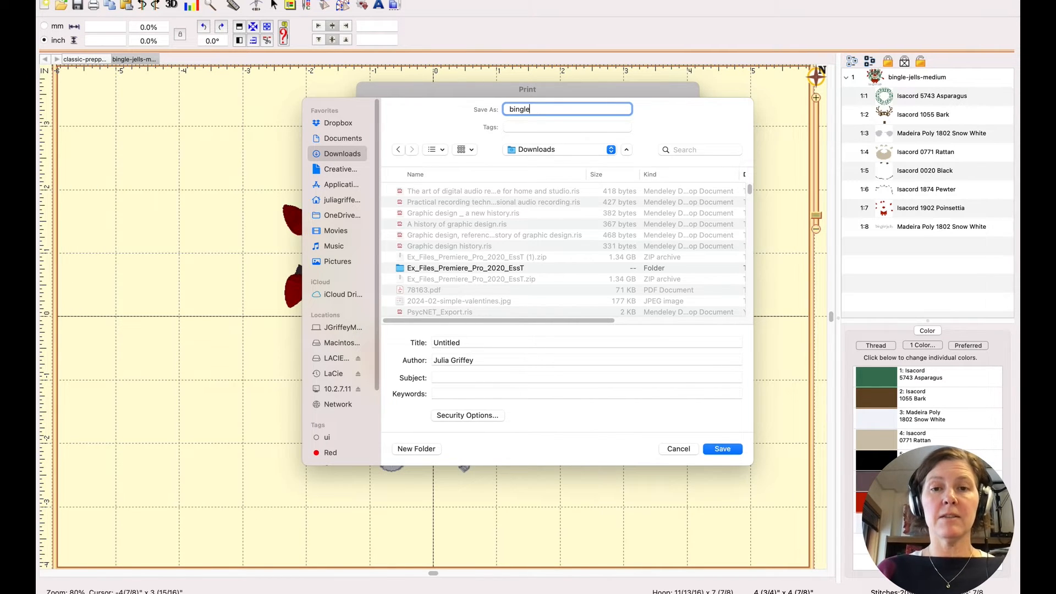
{"action": "type", "text": "-jells"}
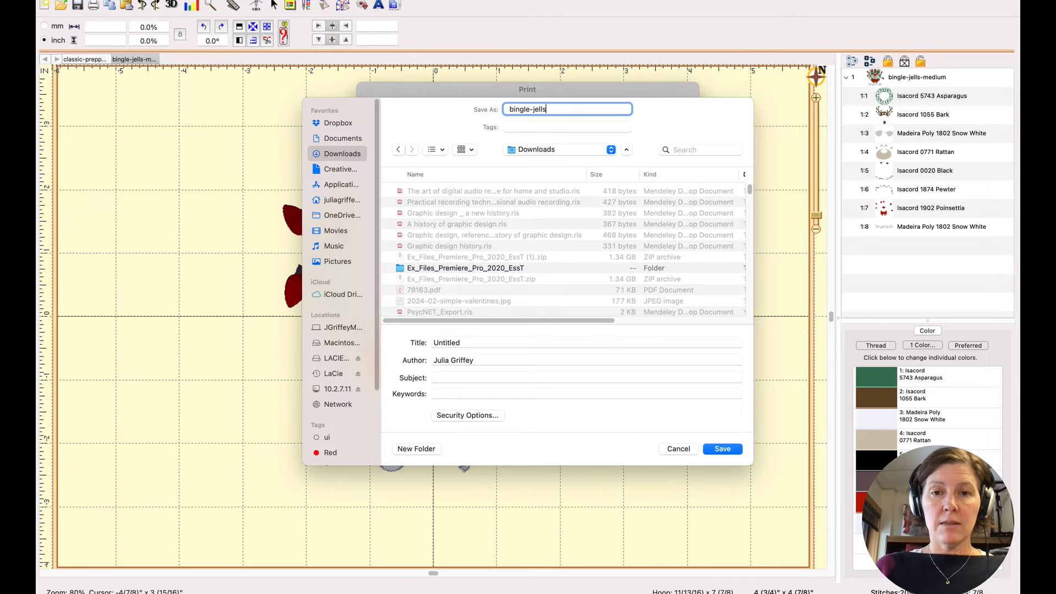
{"action": "type", "text": "-print"}
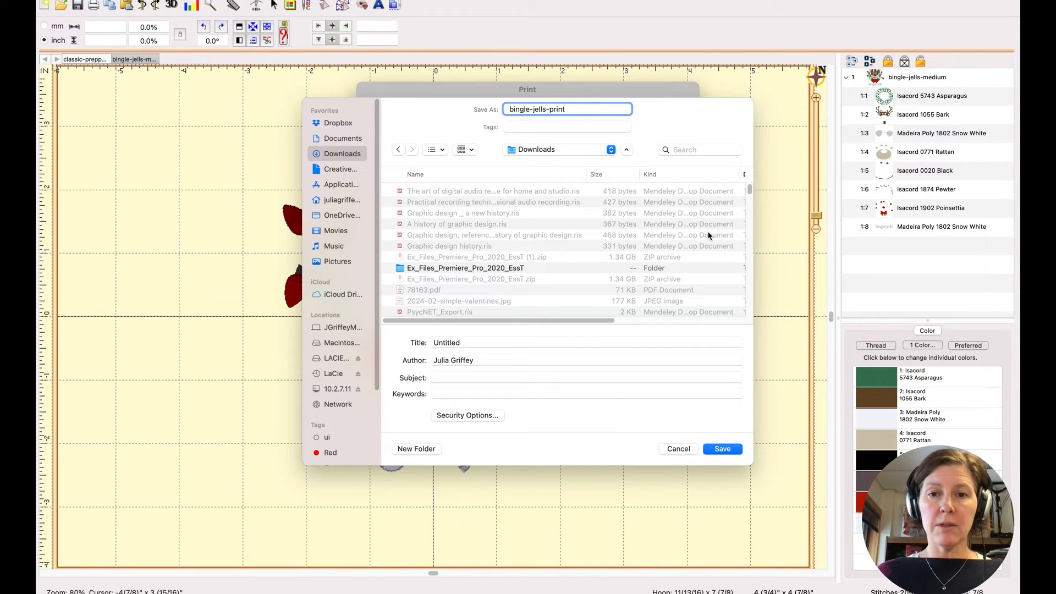
{"action": "left_click", "coordinate": [722, 449]}
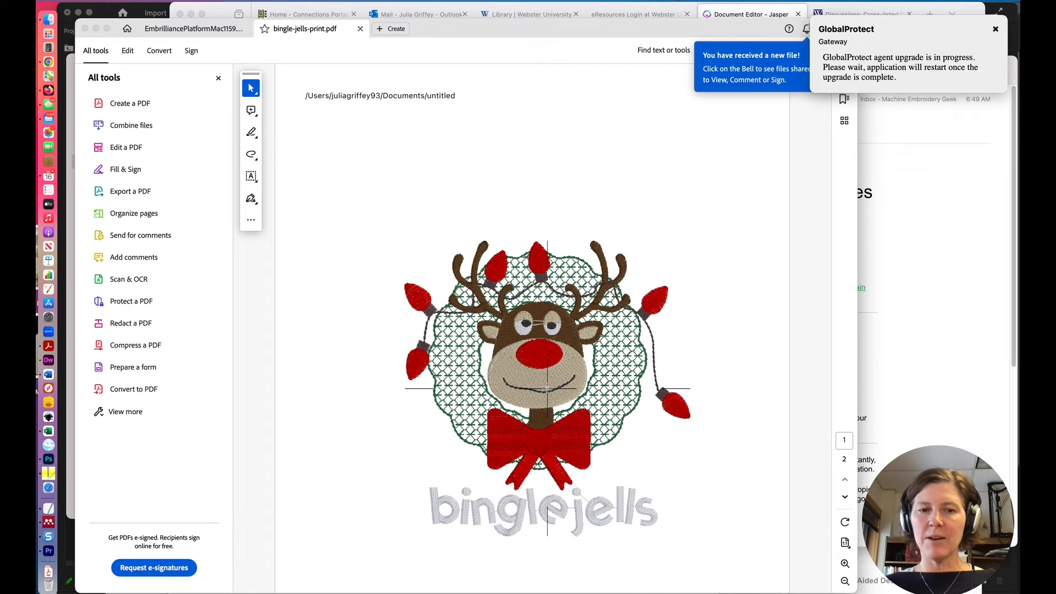
Step: Scroll through the PDF between the design page and the eight-color thread list page
{"action": "scroll", "scroll_direction": "down", "scroll_amount": 3}
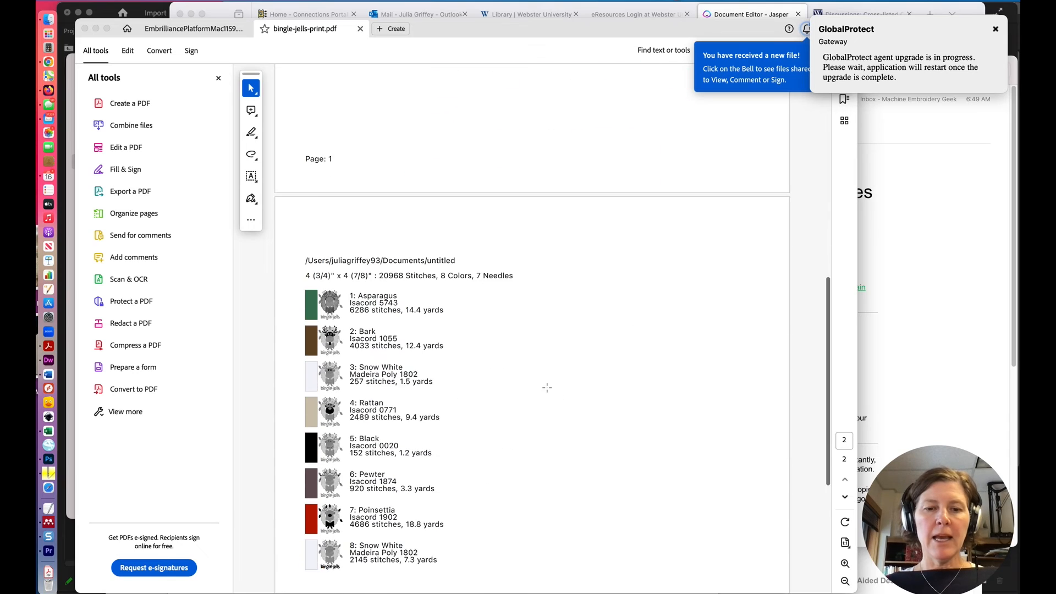
{"action": "scroll", "scroll_direction": "up", "scroll_amount": 3}
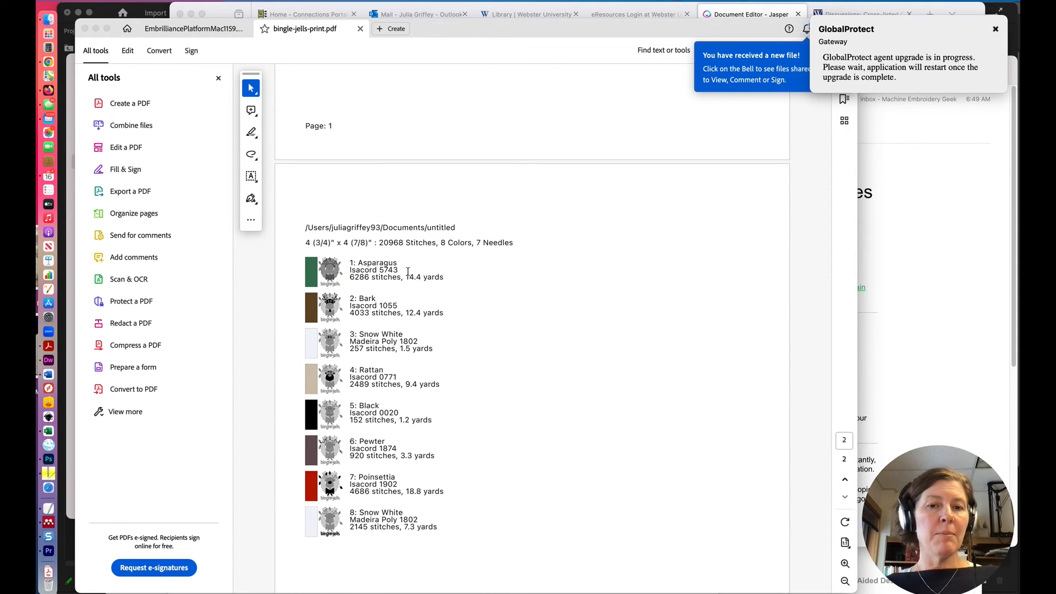
{"action": "scroll", "scroll_direction": "up", "scroll_amount": 3}
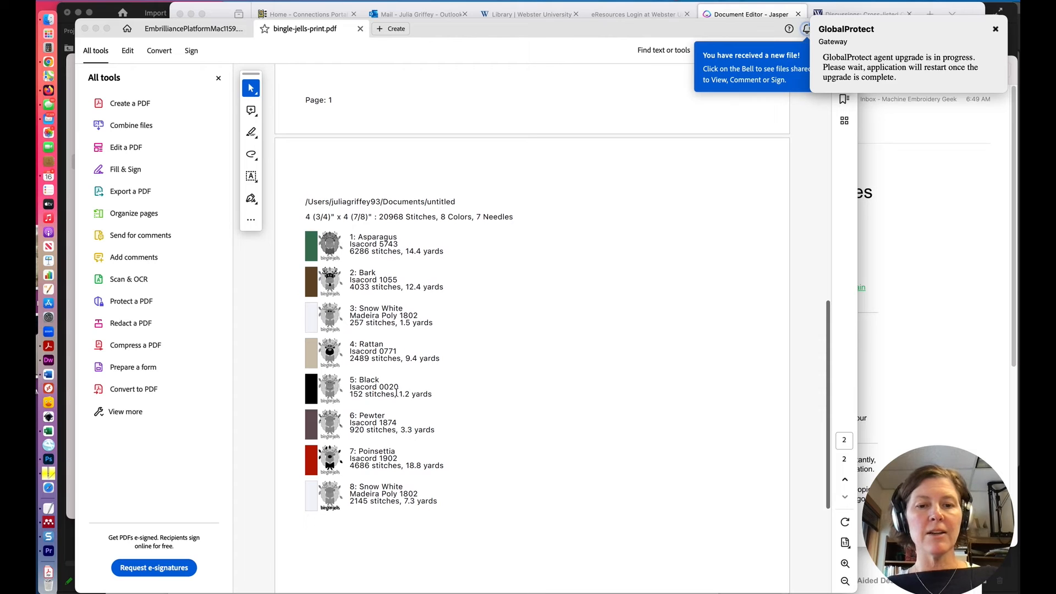